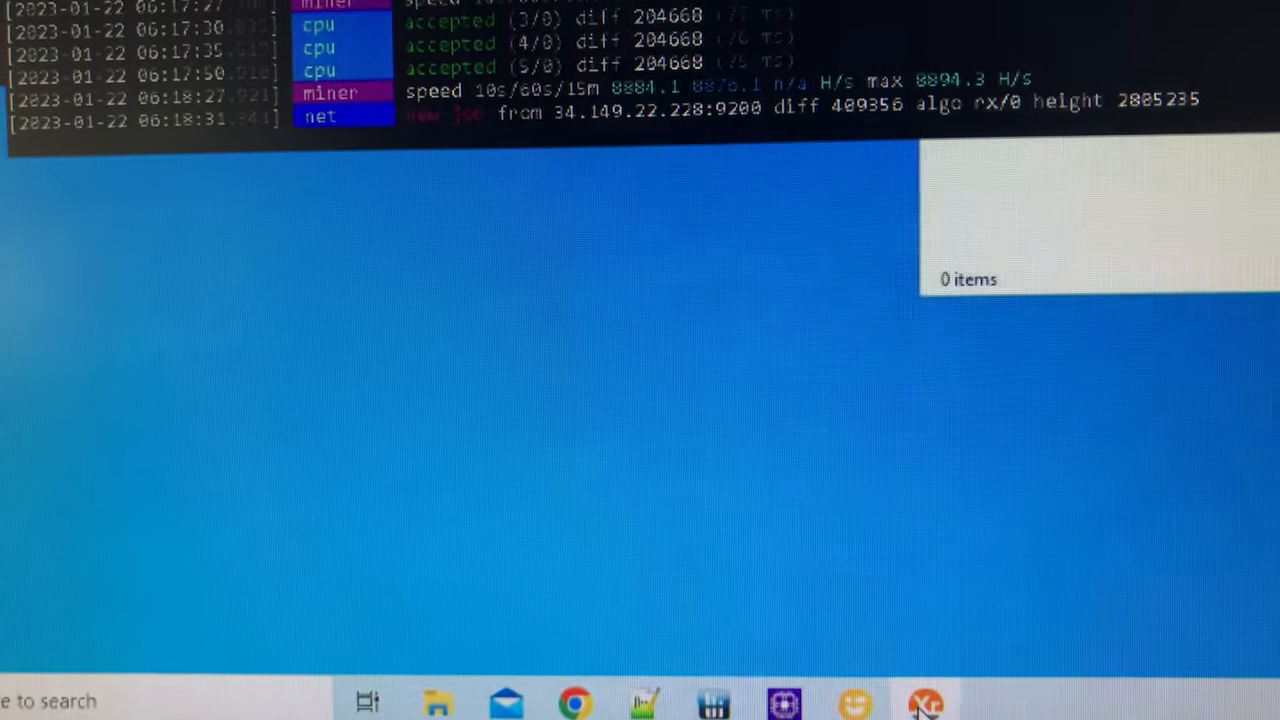
Open the Properties window of the running XMRig miner from its taskbar icon
right_click(924, 704)
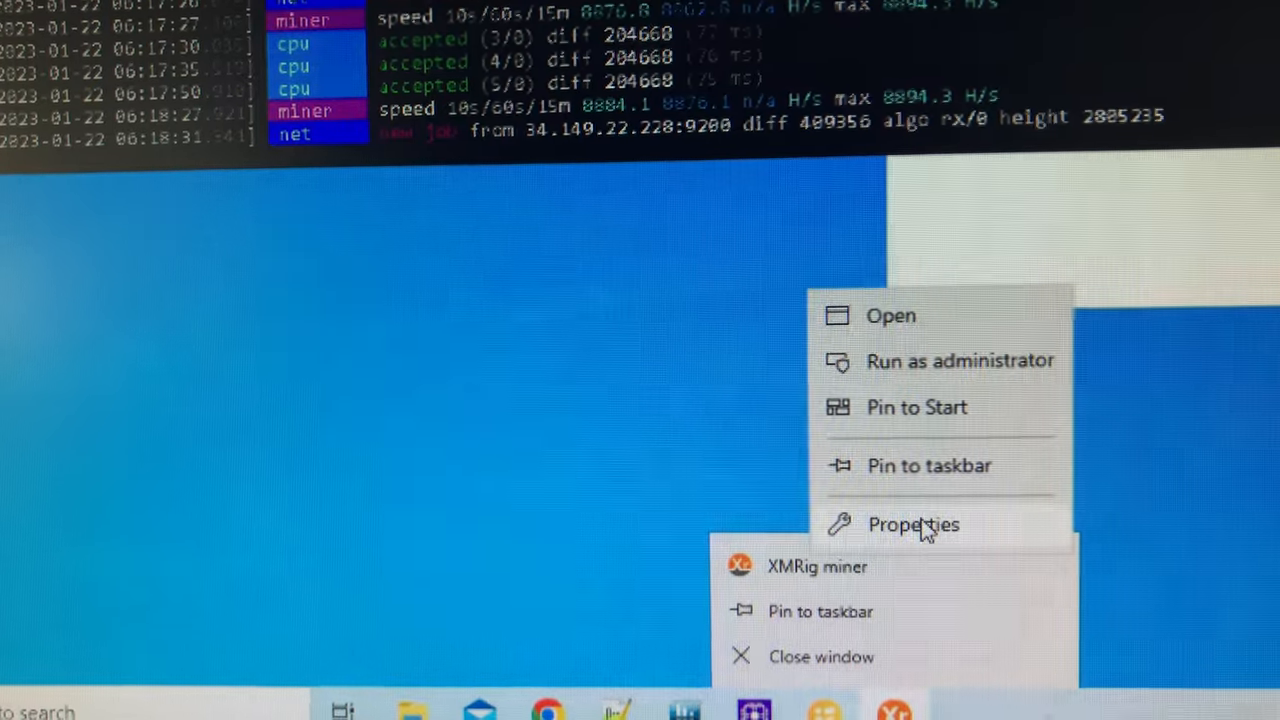
click(912, 524)
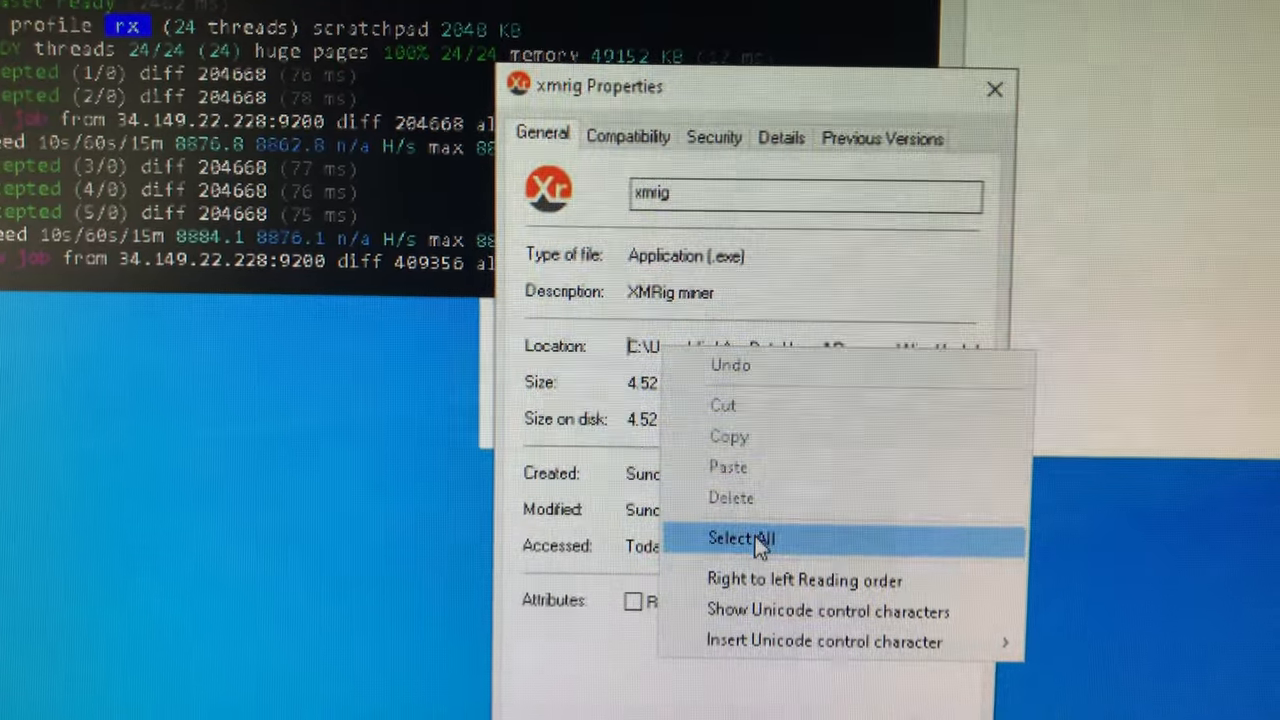
Select the whole xmrig Location path and bring up a File Explorer window
click(740, 538)
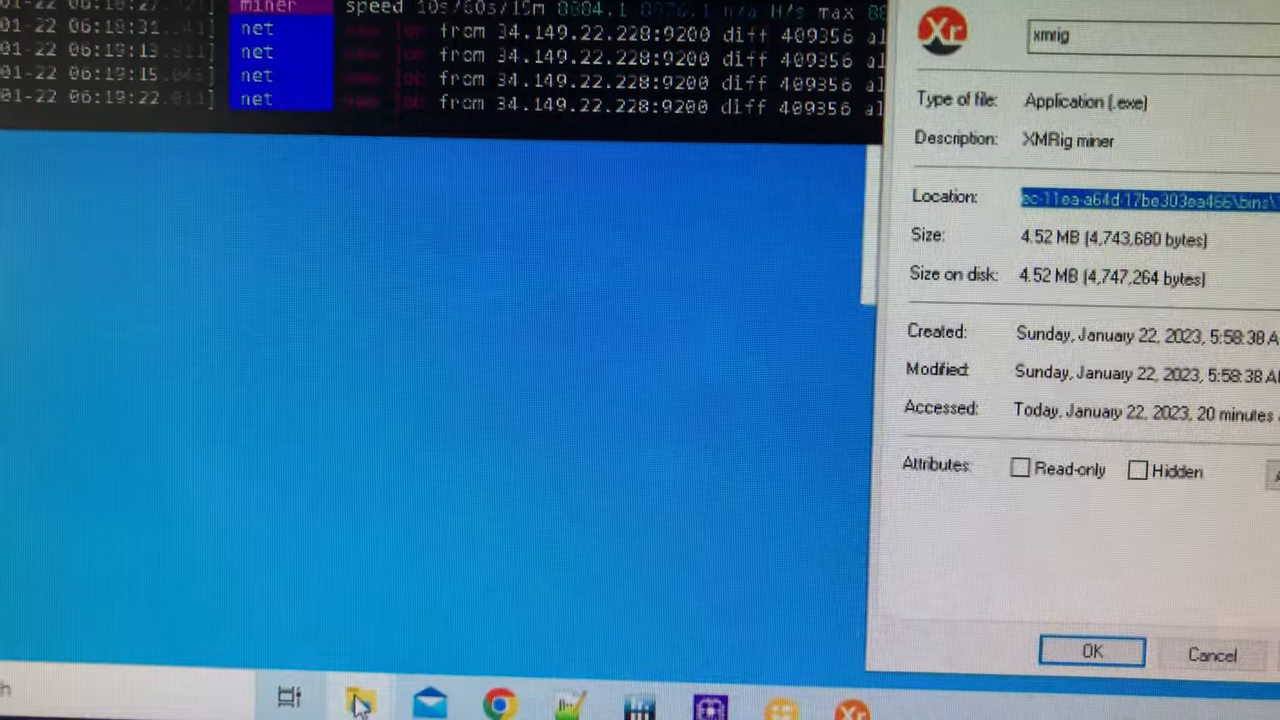
click(360, 700)
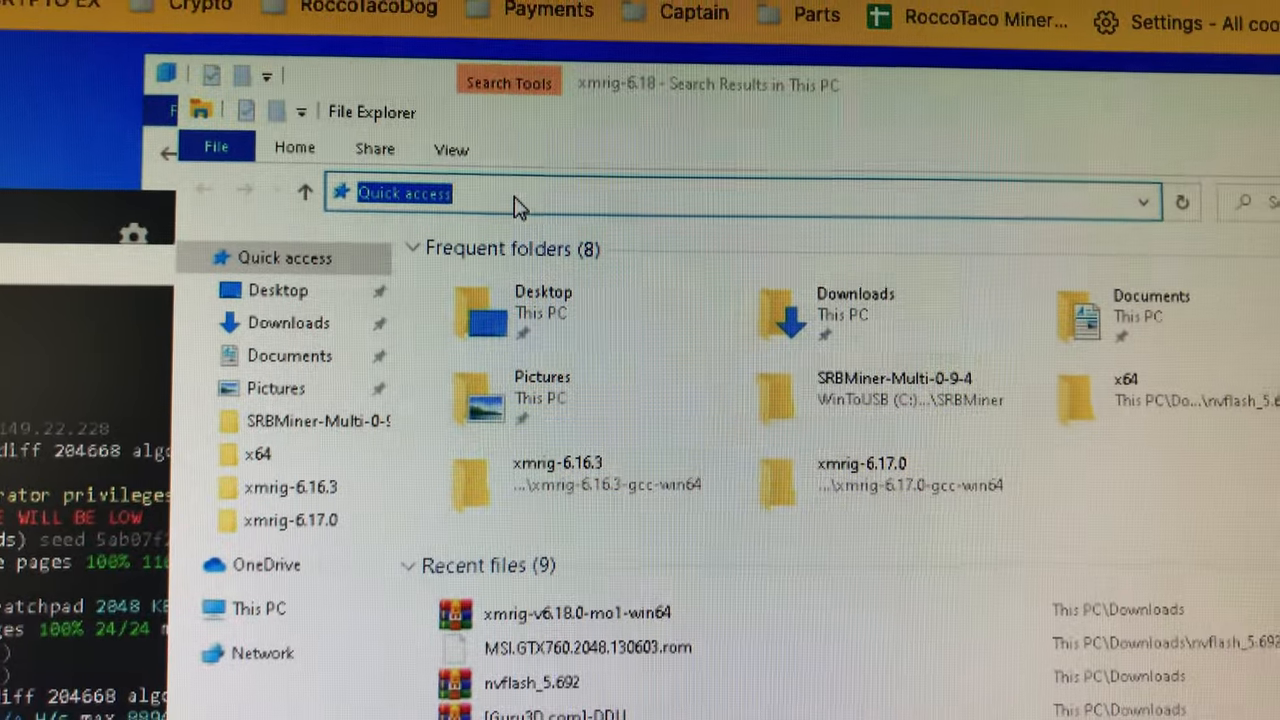
Navigate to the xmrig-6.8.1 folder and bring up the context menu of xmrig.exe
right_click(520, 192)
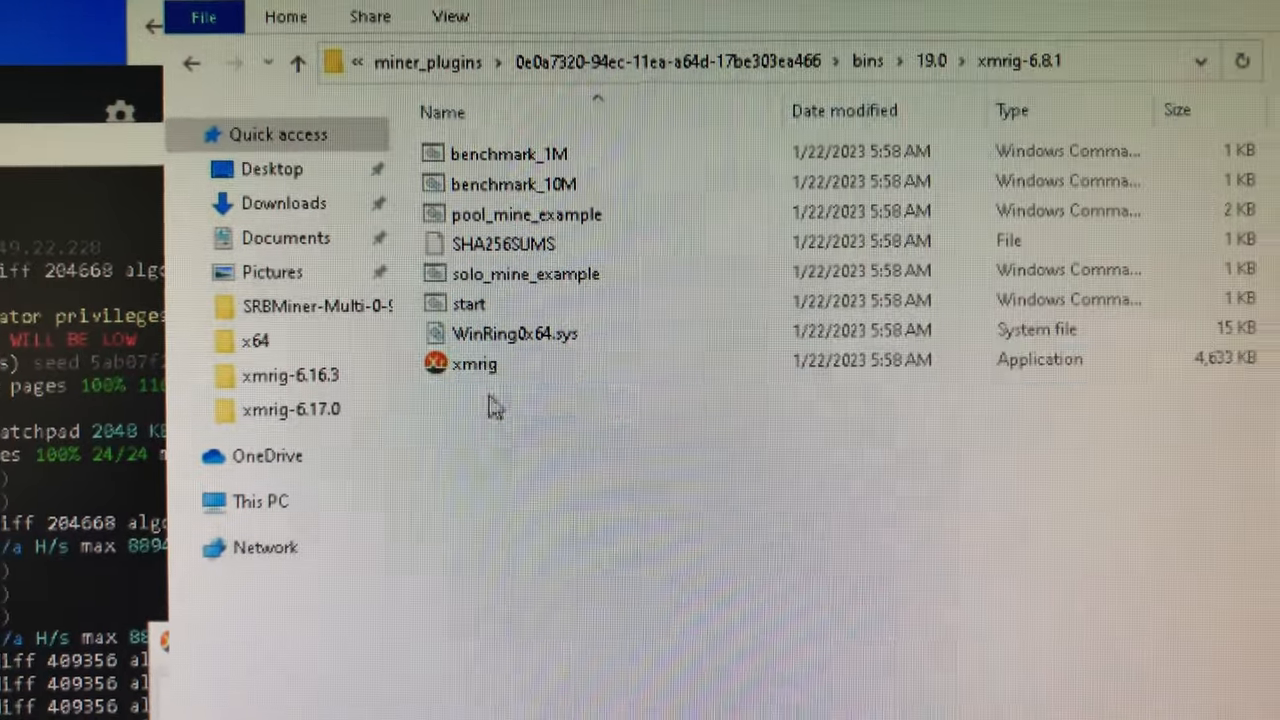
click(474, 364)
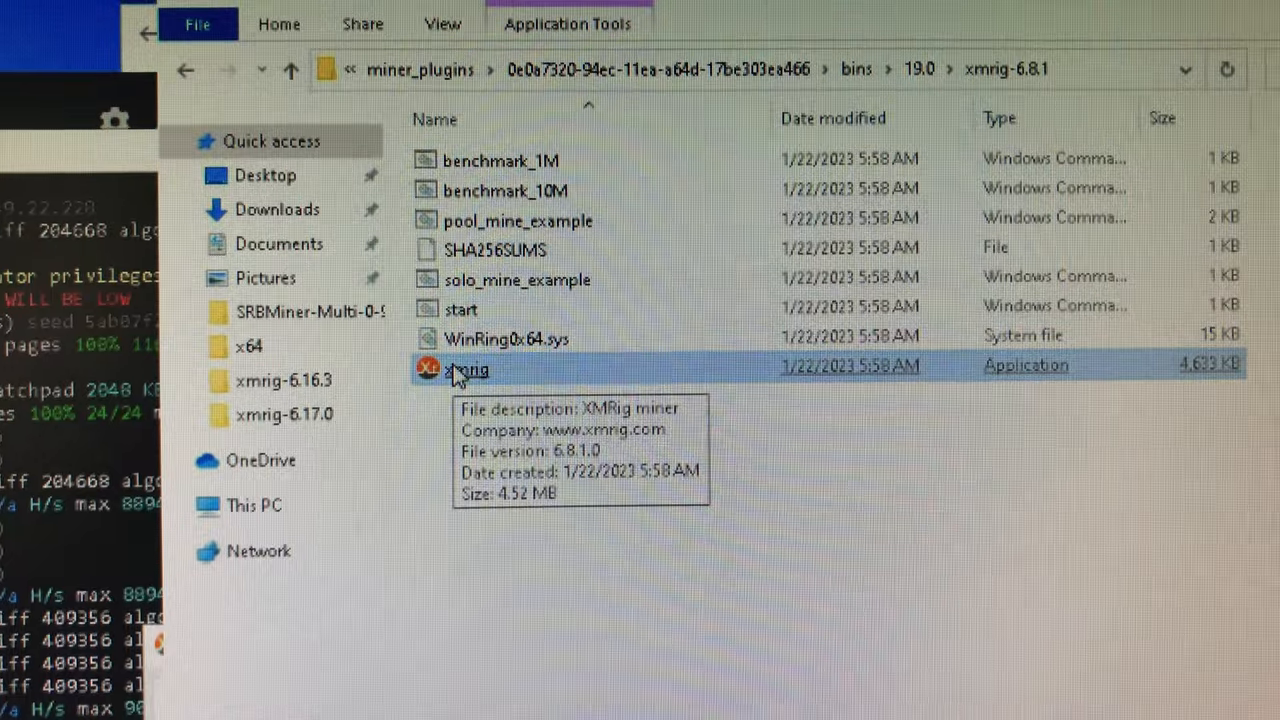
right_click(462, 368)
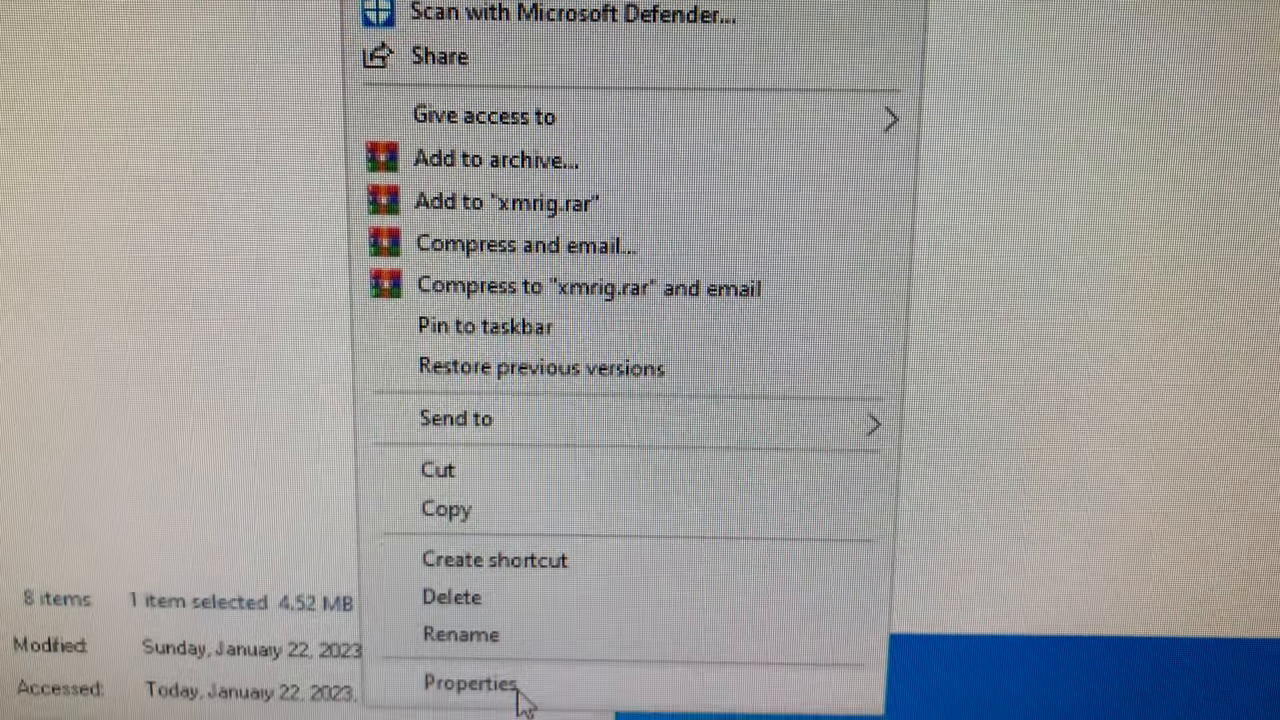
Enable 'Run this program as an administrator' for xmrig in Compatibility and apply it
click(470, 684)
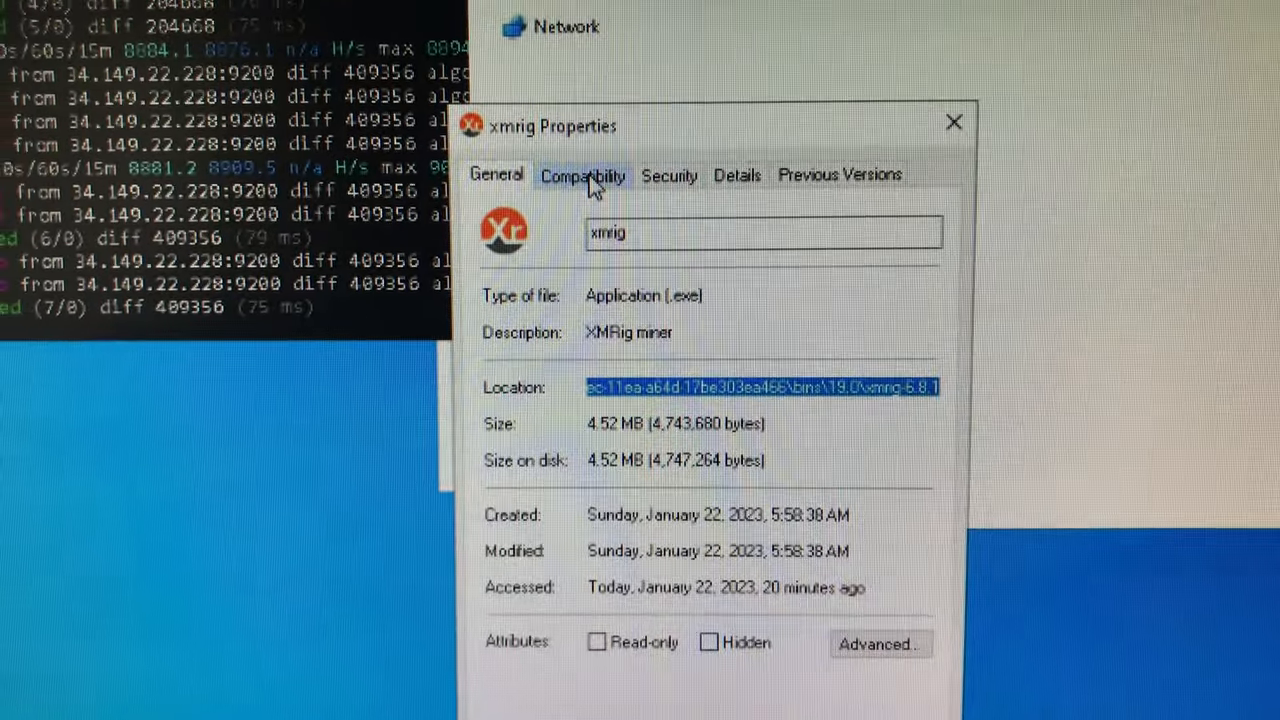
click(582, 174)
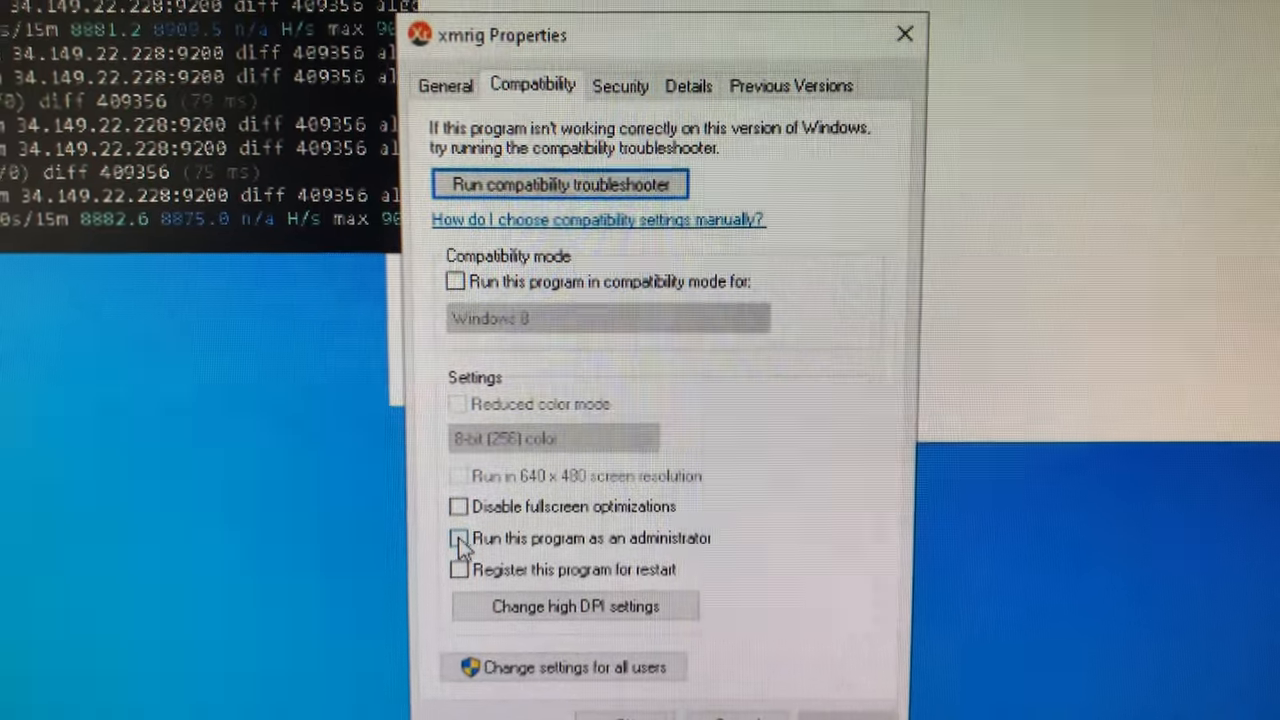
click(458, 538)
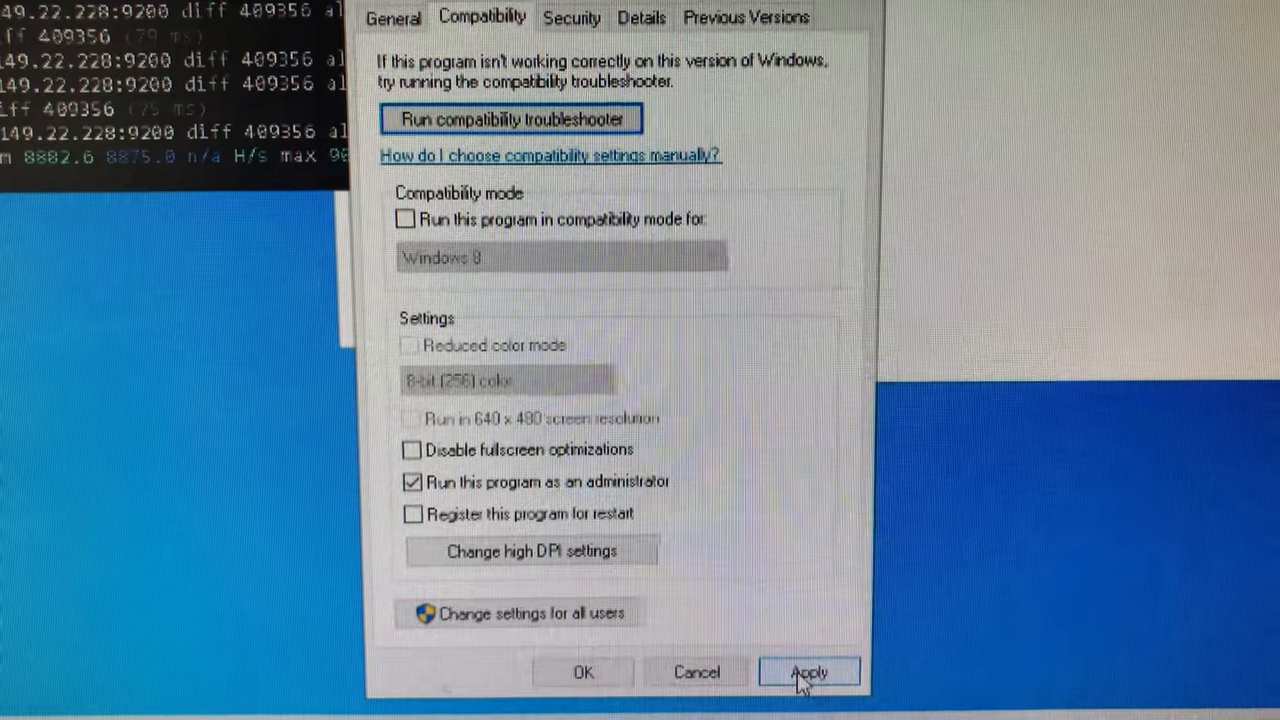
click(808, 672)
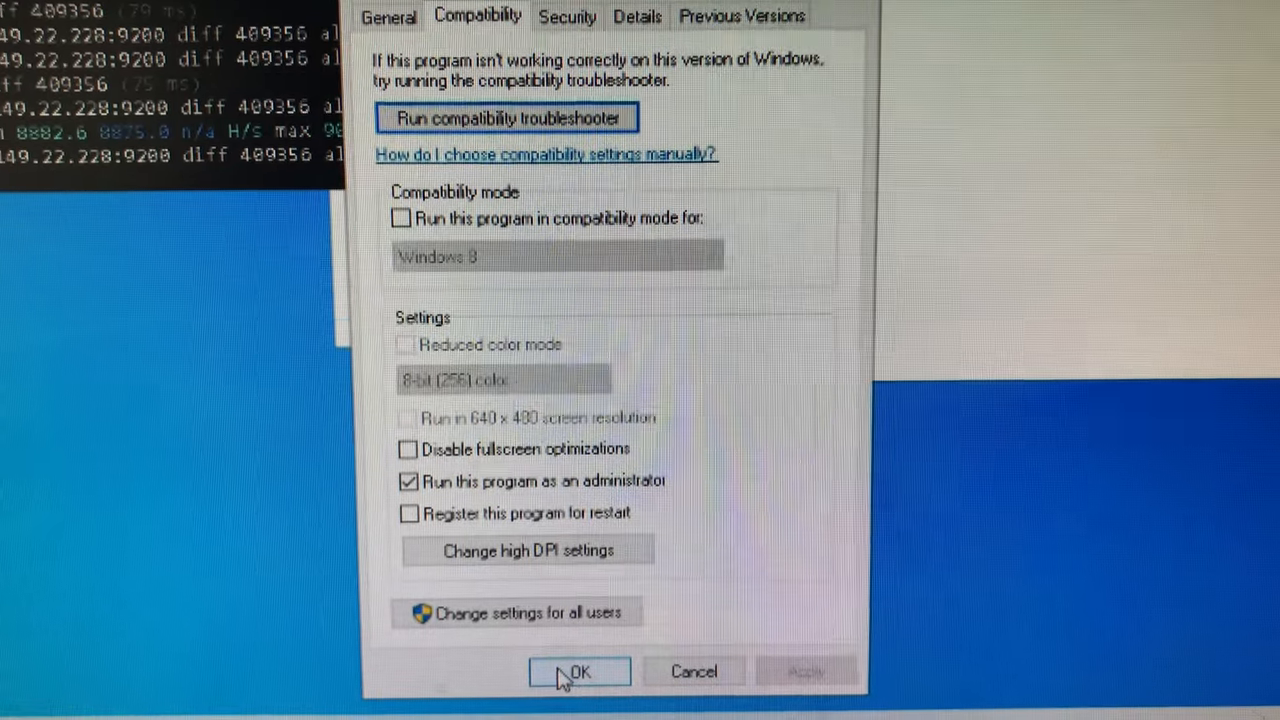
click(578, 672)
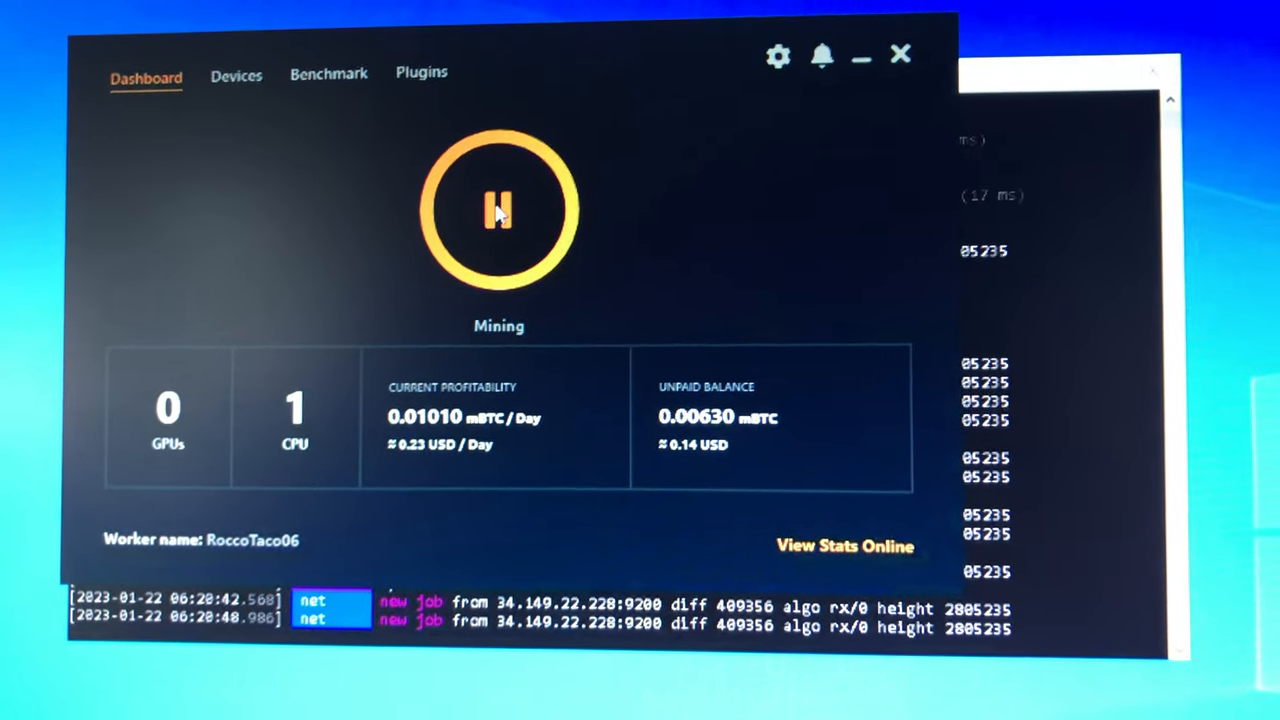
Stop and restart NiceHash mining, approving the UAC prompt for xmrig.exe
click(500, 210)
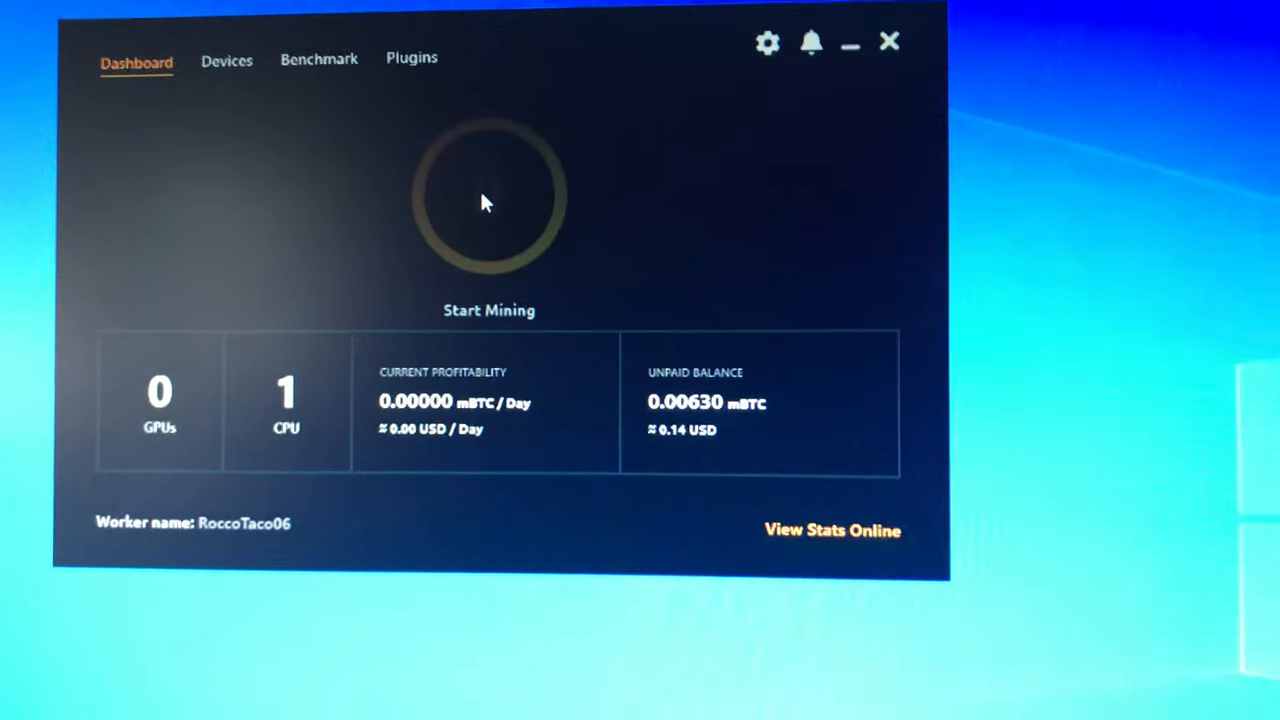
click(488, 200)
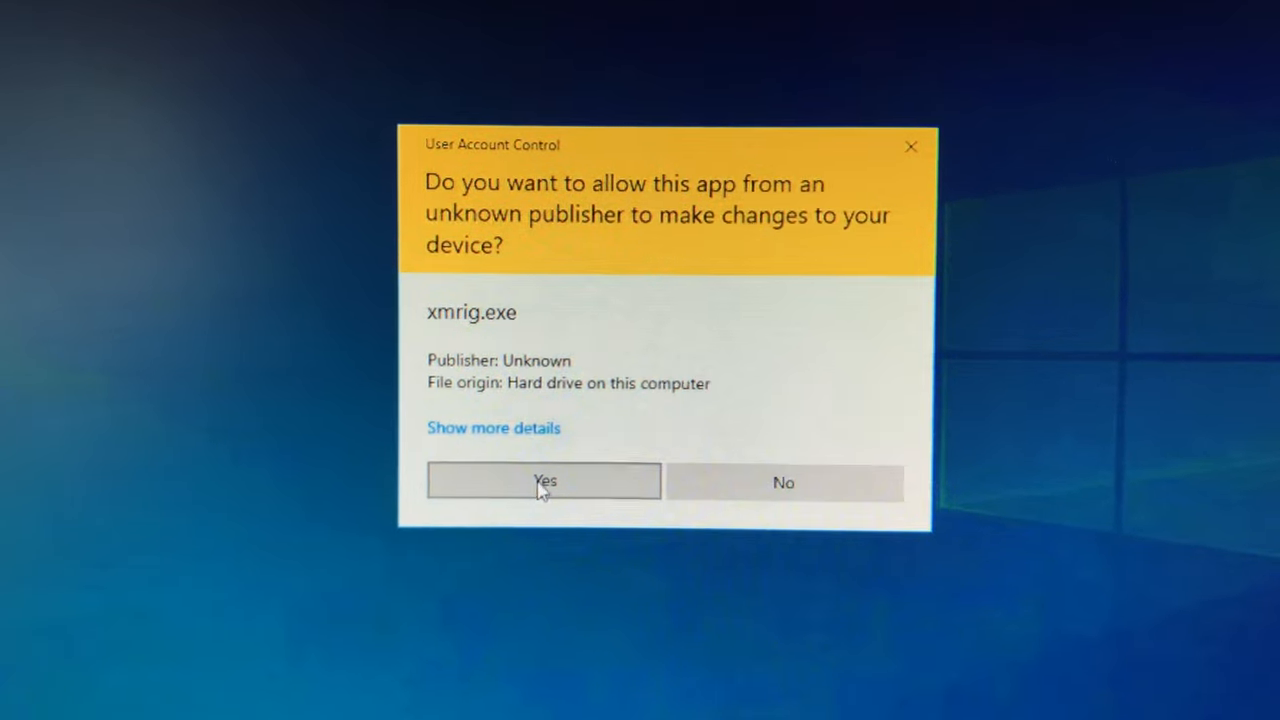
click(544, 480)
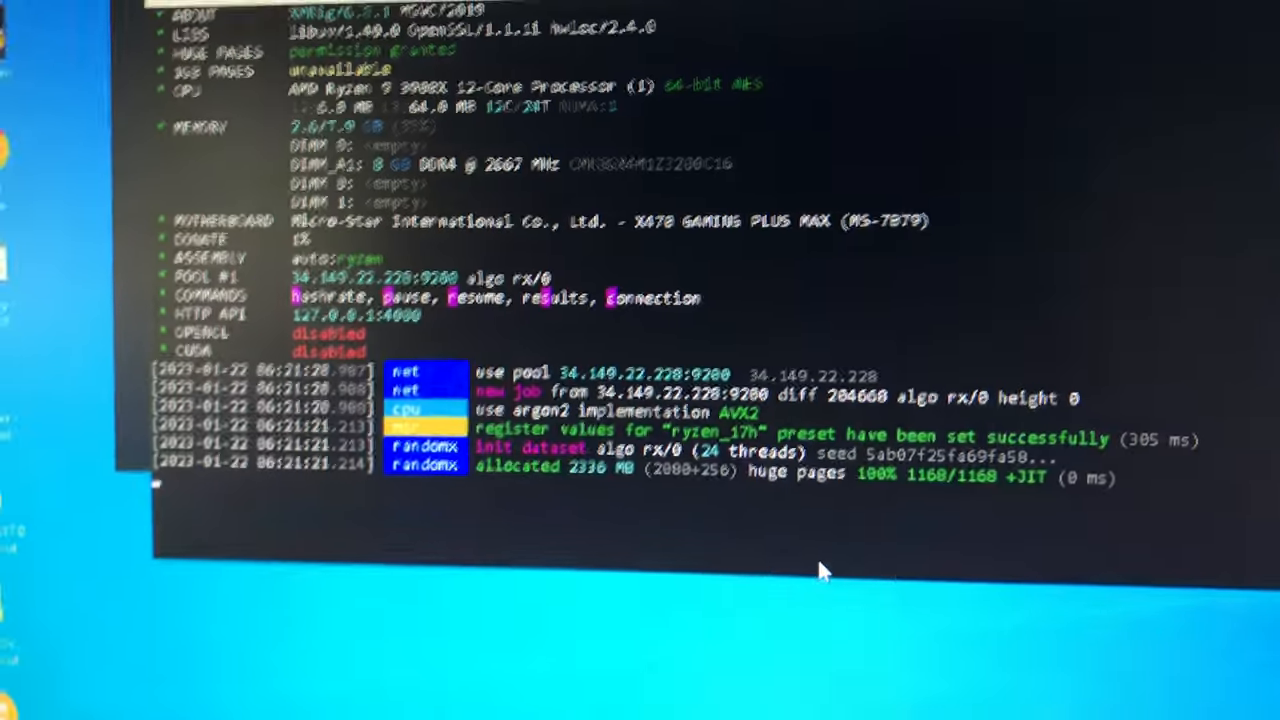